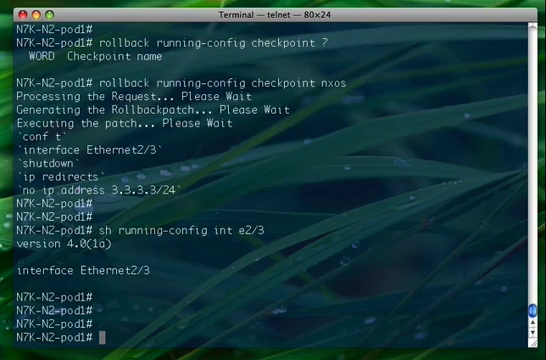
Start a configuration session named nxos via 'conf session nxos', reported as Session ID 1.
{"action": "scroll", "scroll_direction": "down", "scroll_amount": 3}
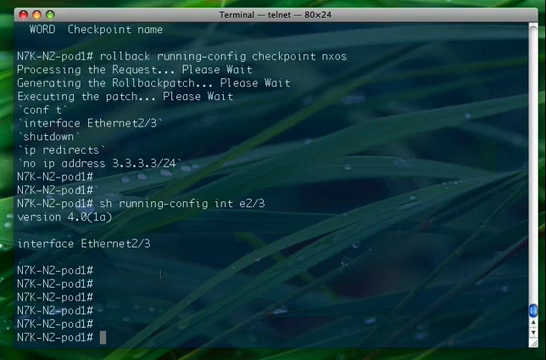
{"action": "type", "text": "conf"}
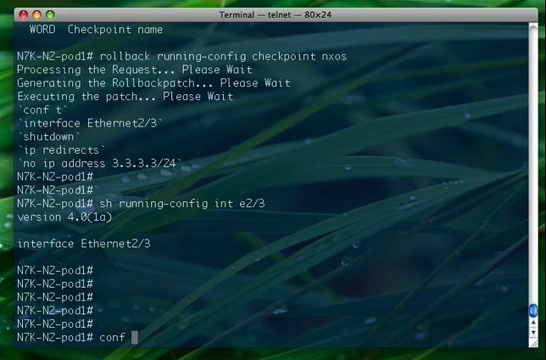
{"action": "type", "text": "session"}
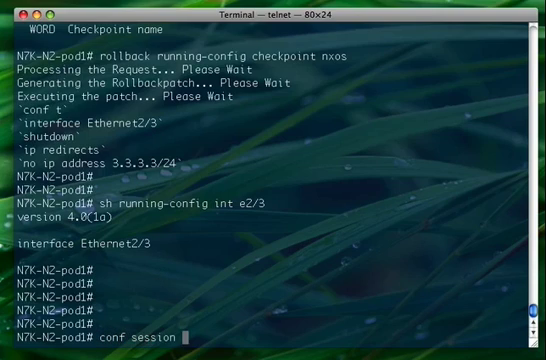
{"action": "type", "text": "nxos"}
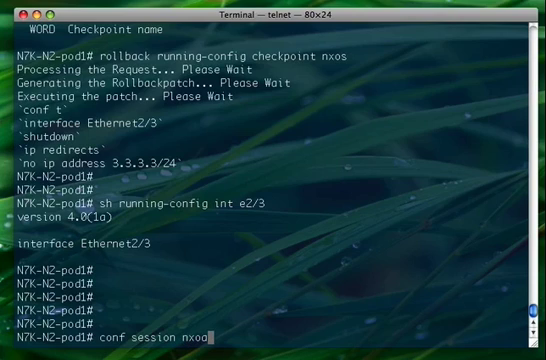
{"action": "key", "text": "Return"}
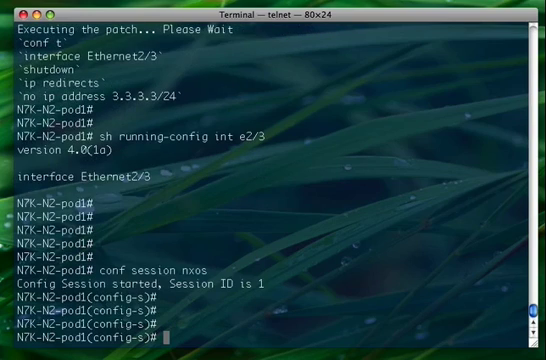
Create the IP access list named nxos inside the session.
{"action": "type", "text": "ip"}
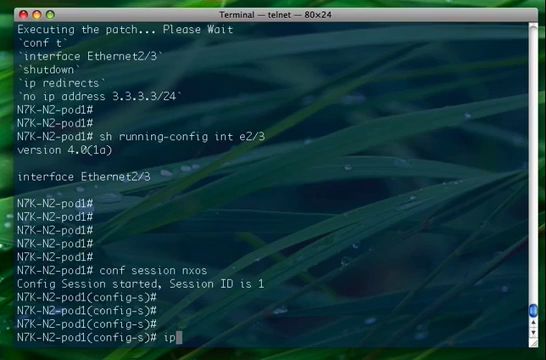
{"action": "type", "text": "access-list"}
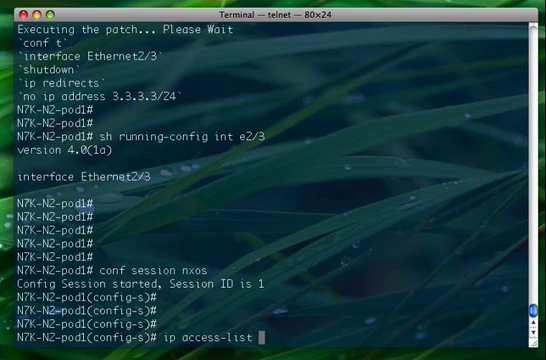
{"action": "type", "text": "nx"}
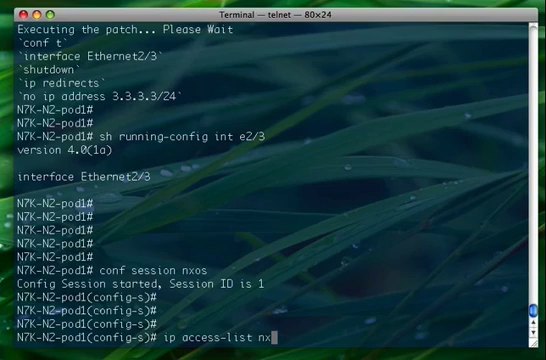
{"action": "type", "text": "os"}
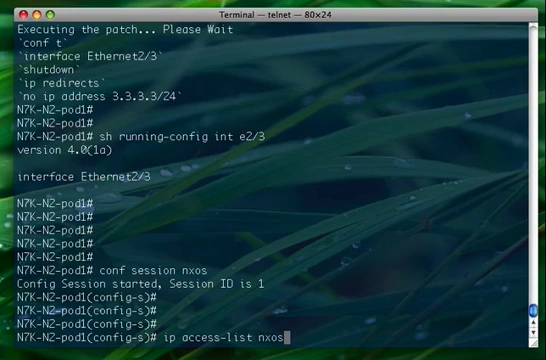
{"action": "key", "text": "Return"}
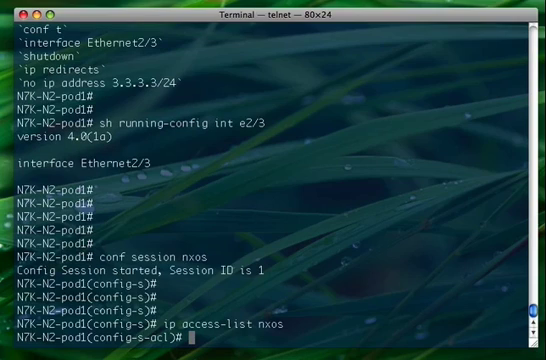
Add permit rules for TCP from 1.1.1.0/24 and 2.2.2.0/24 to any destination.
{"action": "type", "text": "permit tcp"}
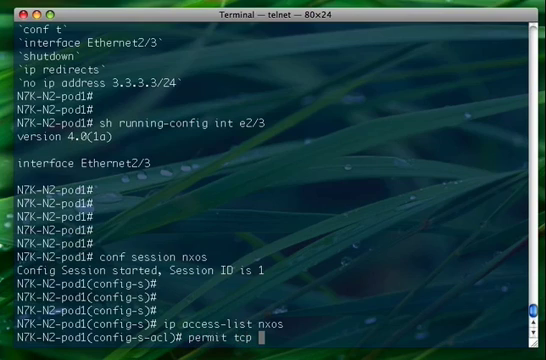
{"action": "type", "text": "1.1.1"}
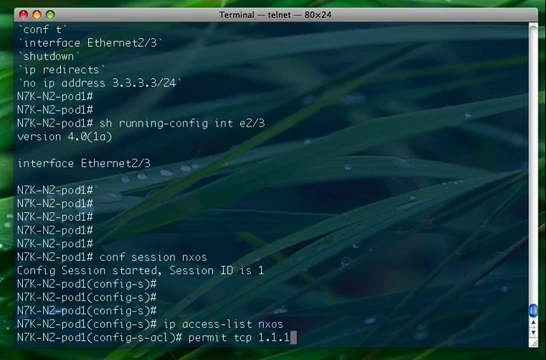
{"action": "type", "text": ".0"}
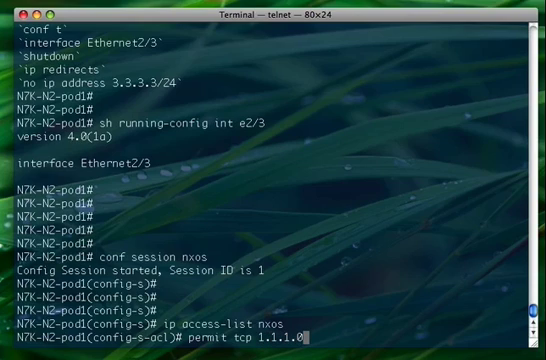
{"action": "type", "text": "/24"}
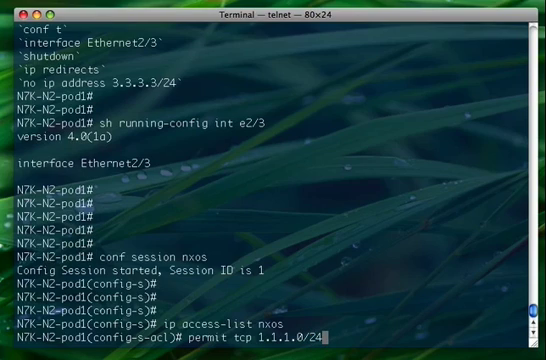
{"action": "key", "text": "Return"}
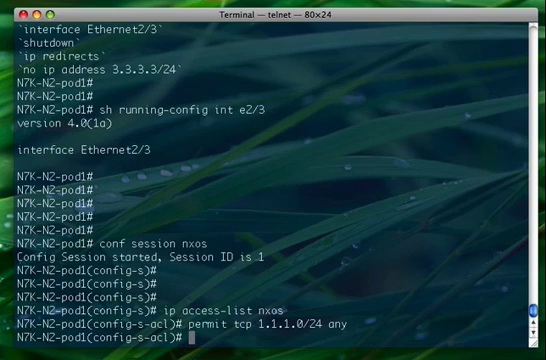
{"action": "type", "text": "pe"}
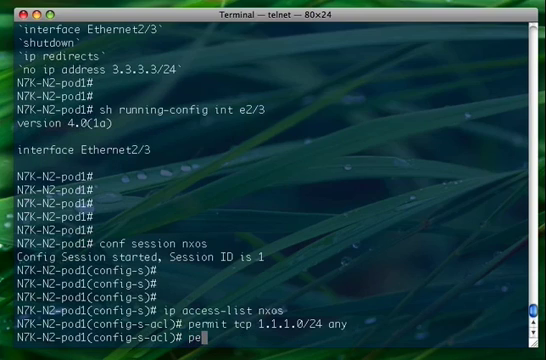
{"action": "type", "text": "mit"}
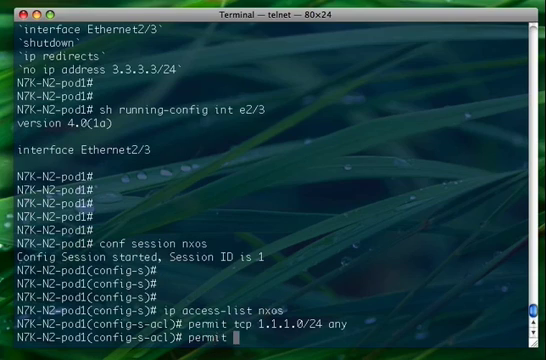
{"action": "type", "text": "tcp 2"}
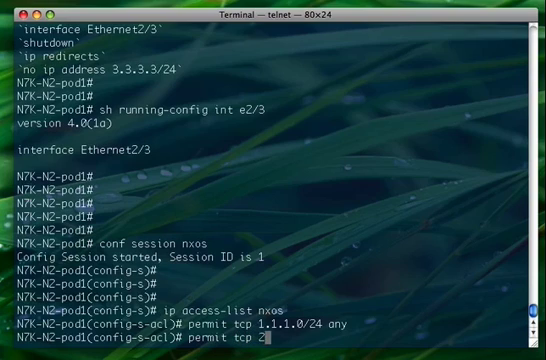
{"action": "type", "text": ".2.2."}
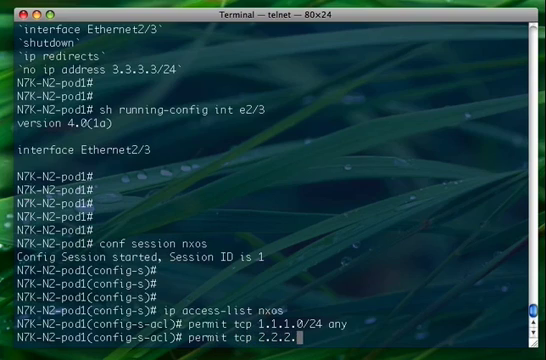
{"action": "type", "text": "0/24"}
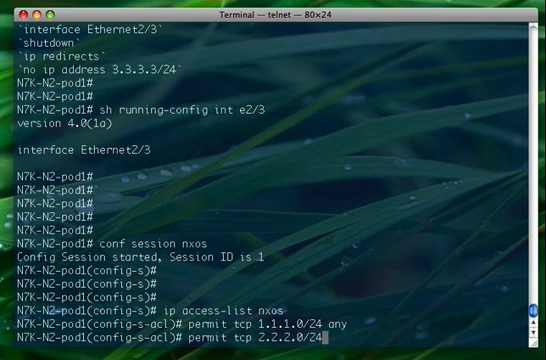
{"action": "key", "text": "Return"}
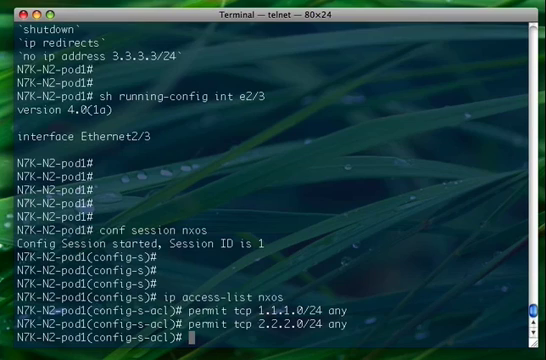
Apply access-group nxos to interface Ethernet2/3 and show its running config.
{"action": "type", "text": "int e2/3"}
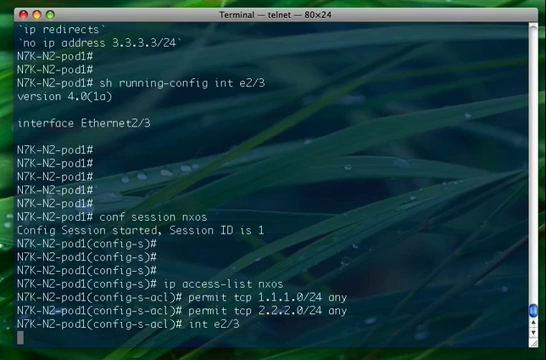
{"action": "type", "text": "ip a"}
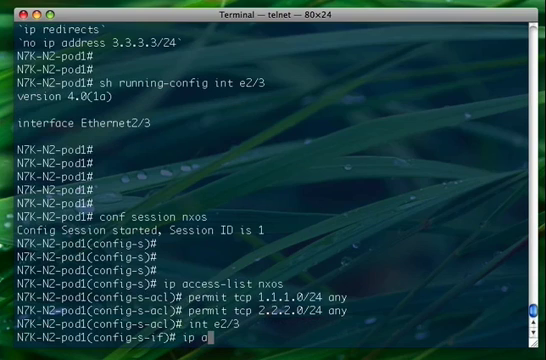
{"action": "type", "text": "ccess-group"}
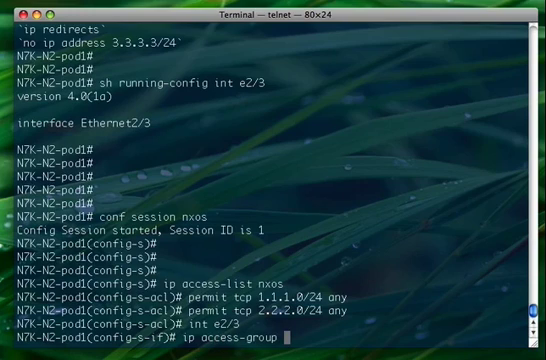
{"action": "type", "text": "nxos in"}
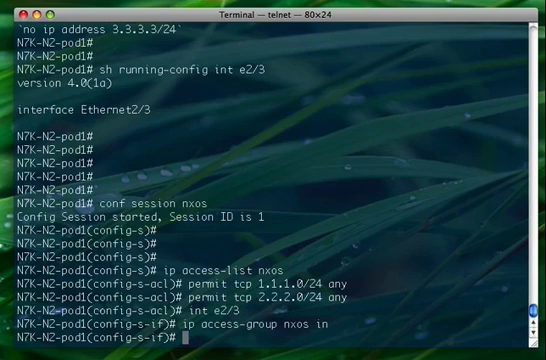
{"action": "type", "text": "sh ru"}
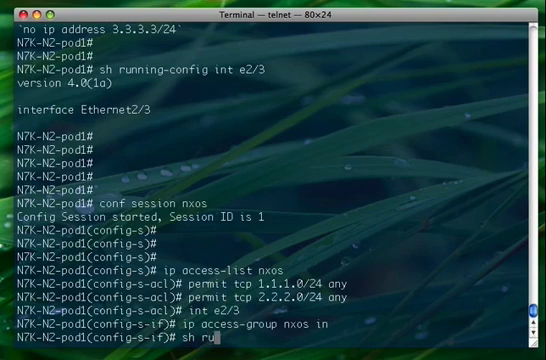
{"action": "type", "text": "unning-config int e2/3"}
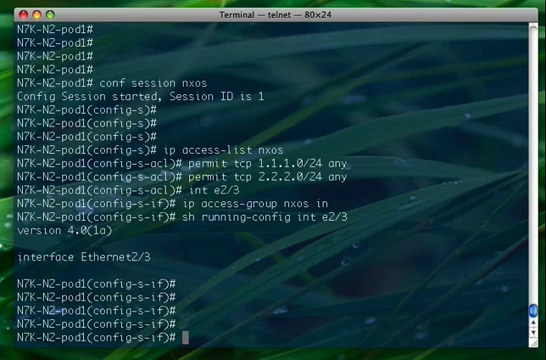
Verify the pending session successfully, then exit back to the exec prompt.
{"action": "type", "text": "v"}
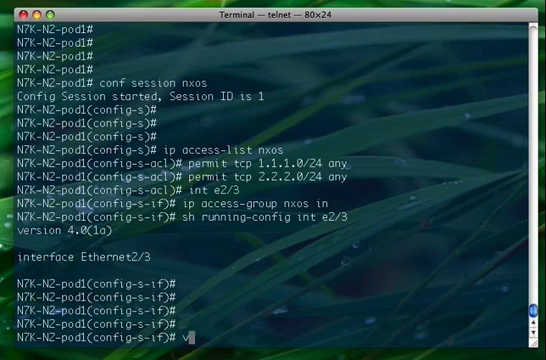
{"action": "type", "text": "erify"}
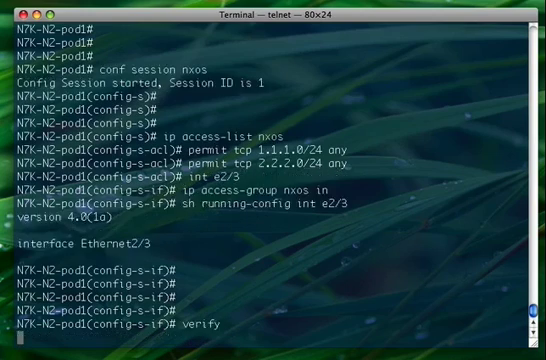
{"action": "key", "text": "Return"}
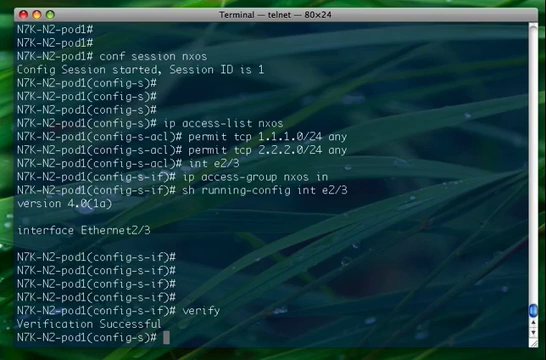
{"action": "type", "text": "ex"}
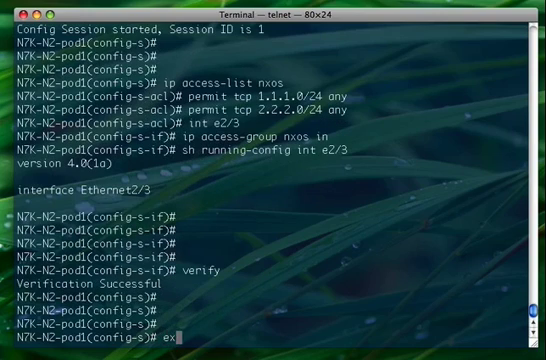
{"action": "key", "text": "Return"}
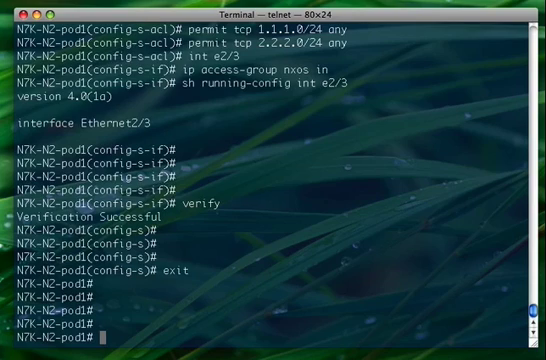
Display the session's five pending commands, then begin re-entering 'conf session'.
{"action": "type", "text": "show configuration"}
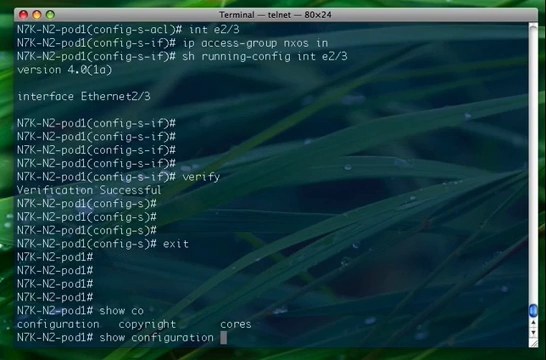
{"action": "key", "text": "Return"}
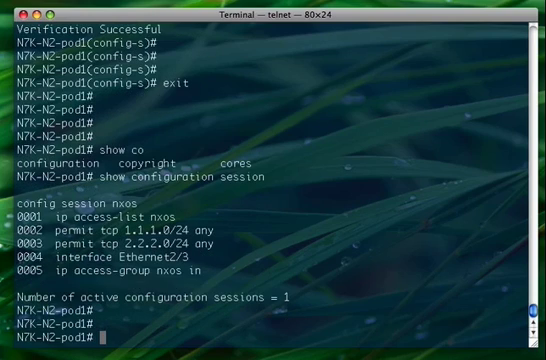
{"action": "type", "text": "conf"}
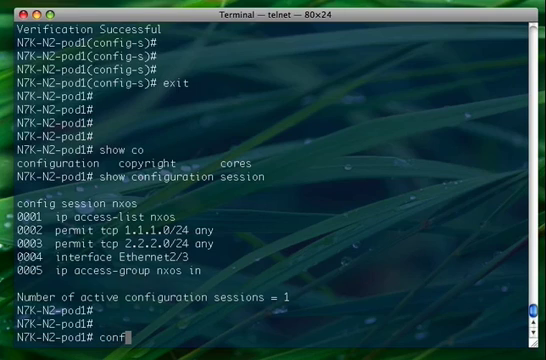
{"action": "type", "text": "session"}
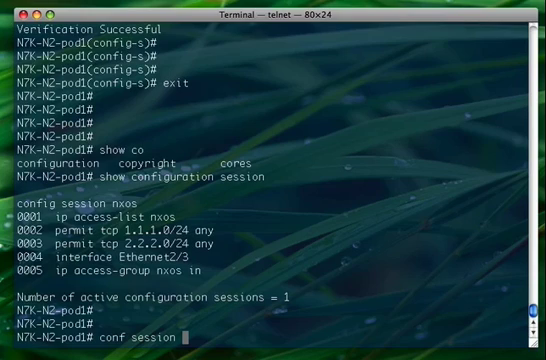
Commit the nxos session and show Ethernet2/3's running config with the access-group applied inbound.
{"action": "type", "text": "nxos"}
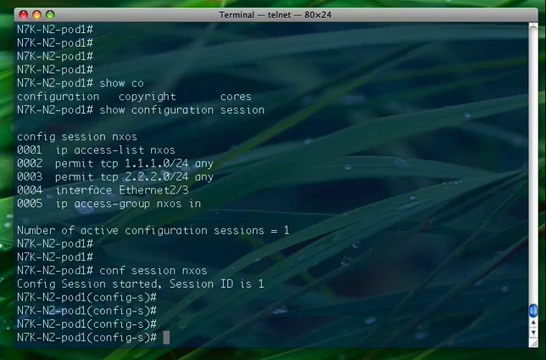
{"action": "type", "text": "commit"}
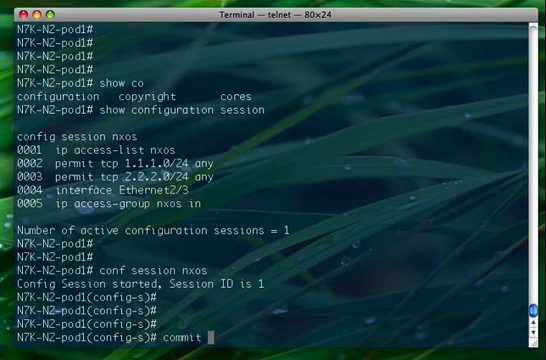
{"action": "key", "text": "Return"}
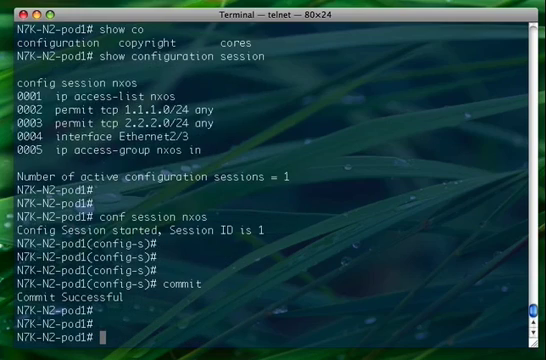
{"action": "type", "text": "s"}
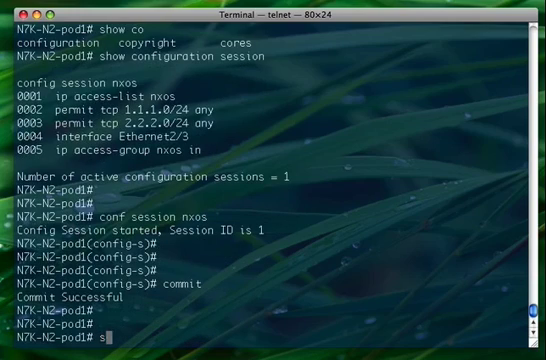
{"action": "type", "text": "h running-config"}
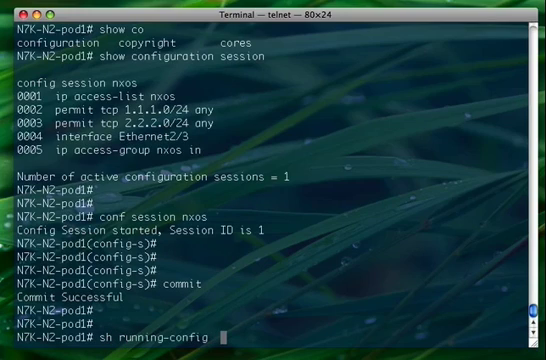
{"action": "type", "text": "int e2/3"}
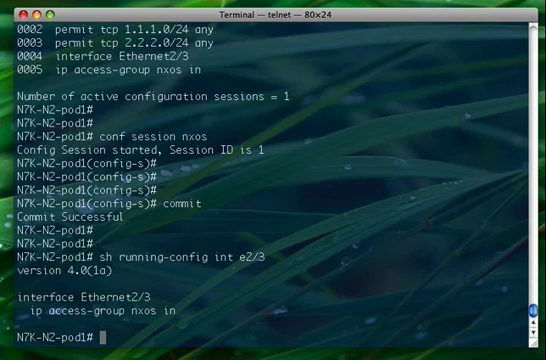
In 'conf t' under Ethernet2/3, remove the inbound access-group with 'no ip access-group nxos in'.
{"action": "type", "text": "con"}
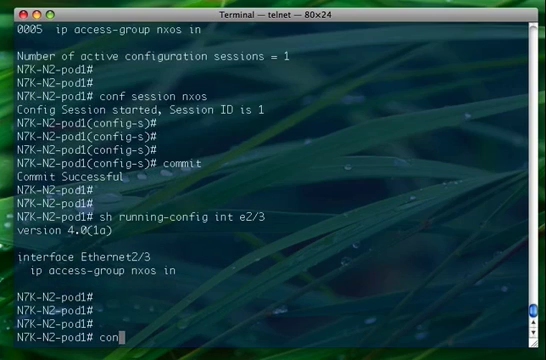
{"action": "type", "text": "t"}
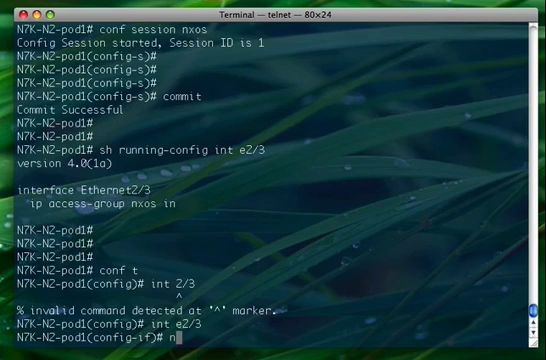
{"action": "type", "text": "no ip access-group"}
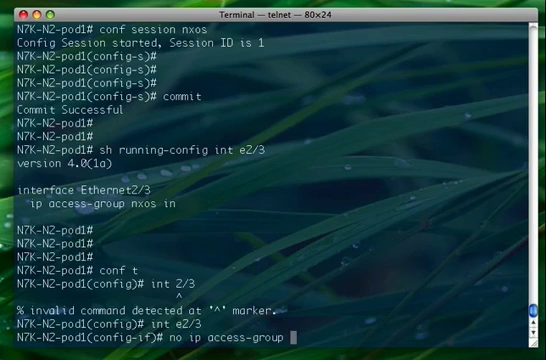
{"action": "key", "text": "Return"}
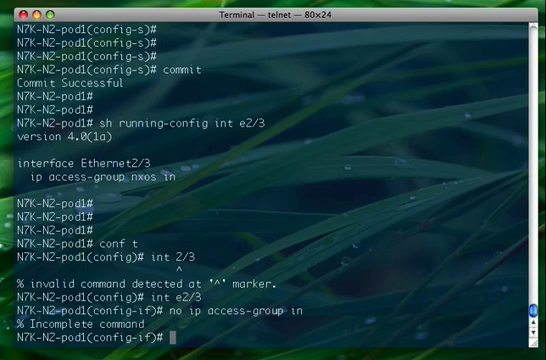
{"action": "type", "text": "no ip access-group nxos in"}
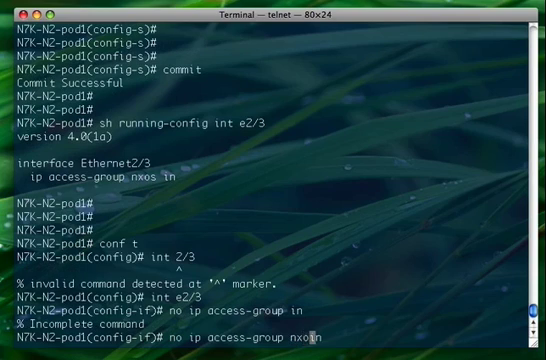
{"action": "key", "text": "Return"}
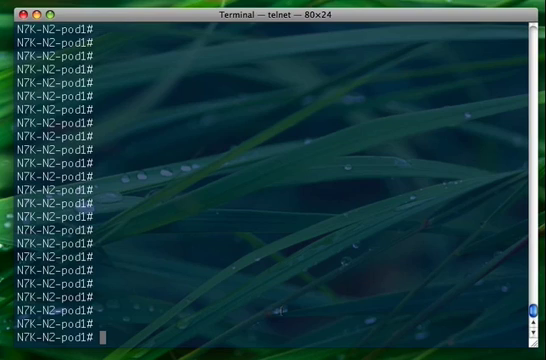
Assign interface loopback 0 the address 10.1.254.1/32 and exit interface configuration.
{"action": "type", "text": "conf t"}
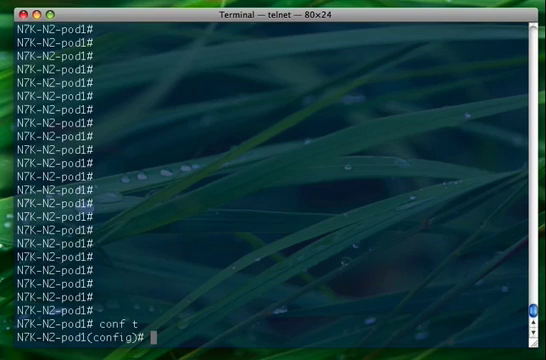
{"action": "type", "text": "in"}
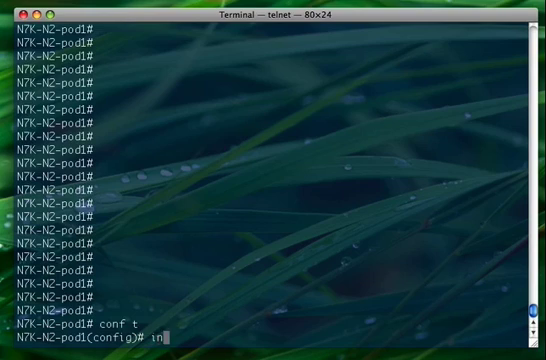
{"action": "type", "text": "terface loopback 0"}
{"action": "type", "text": "ip add"}
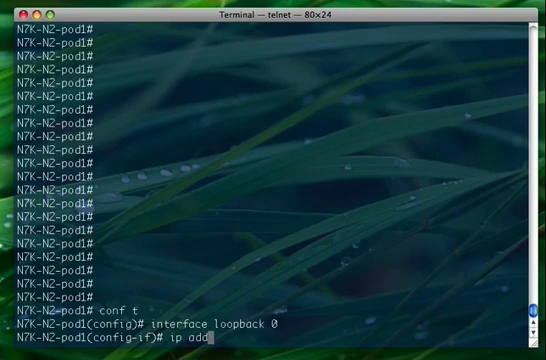
{"action": "type", "text": "ress 10"}
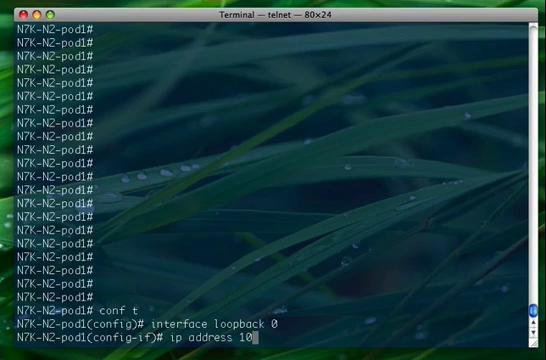
{"action": "type", "text": "1"}
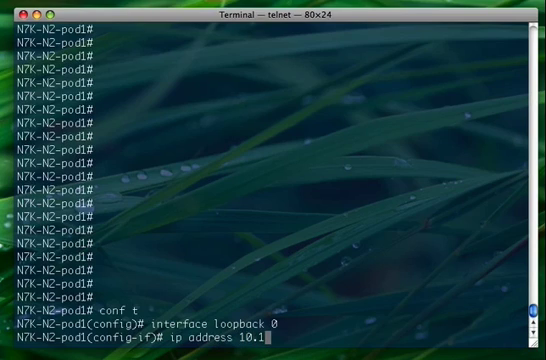
{"action": "type", "text": ".254"}
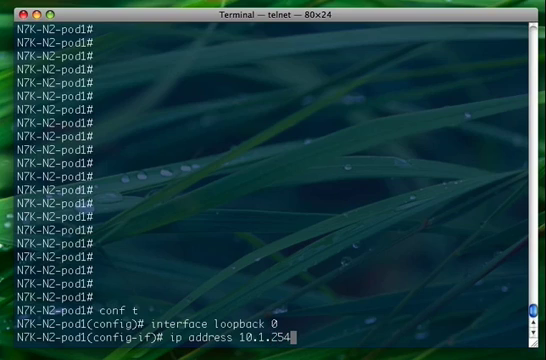
{"action": "type", "text": ".1/"}
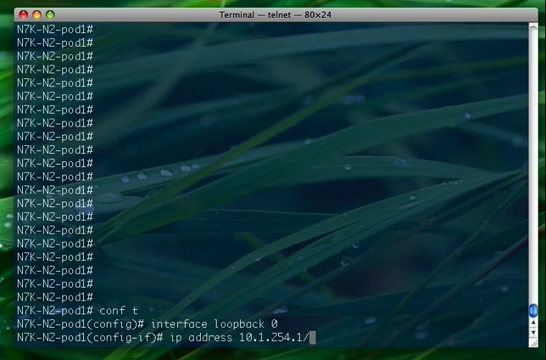
{"action": "key", "text": "Return"}
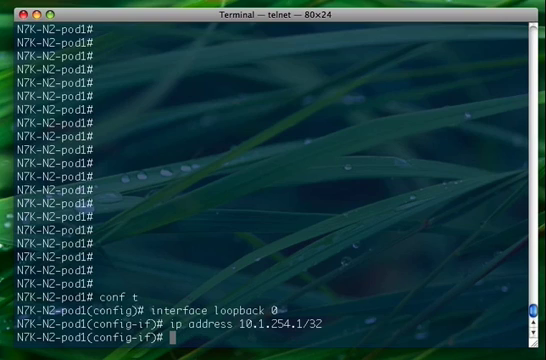
{"action": "type", "text": "exit"}
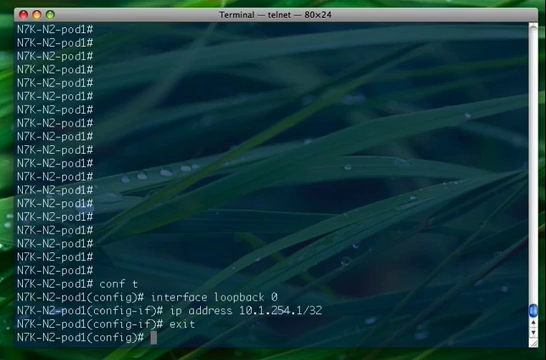
Attempt 'router ospf 1', get an invalid command error, and list available features.
{"action": "type", "text": "rout"}
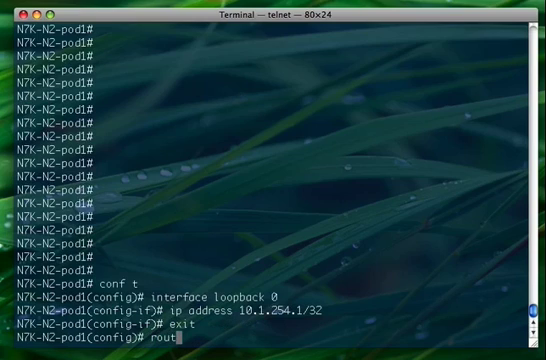
{"action": "type", "text": "er os"}
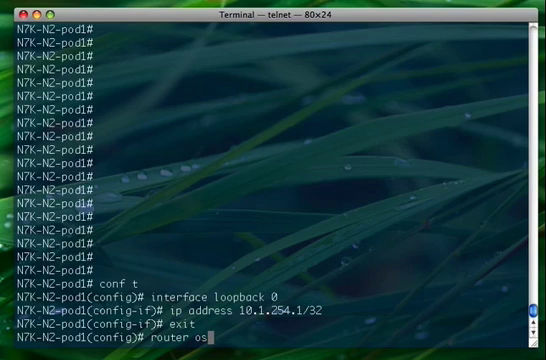
{"action": "key", "text": "Return"}
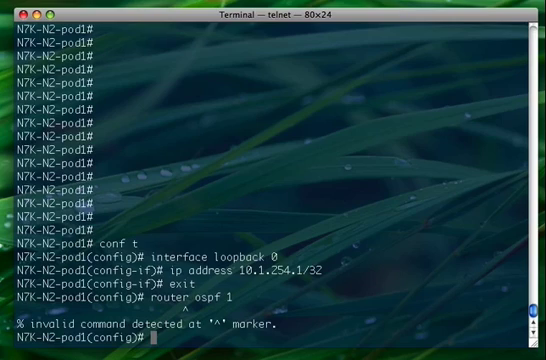
{"action": "type", "text": "feature"}
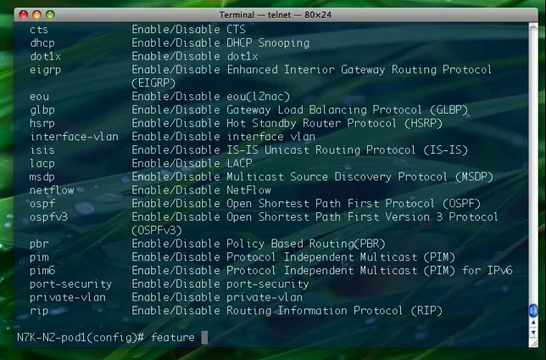
Enable the OSPF feature with 'feature ospf', showing the grace-period license notice.
{"action": "type", "text": "osp"}
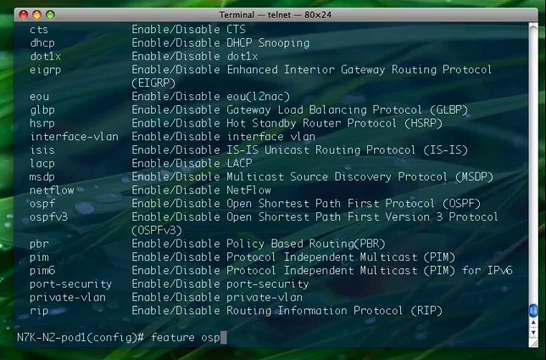
{"action": "key", "text": "Return"}
{"action": "type", "text": "router"}
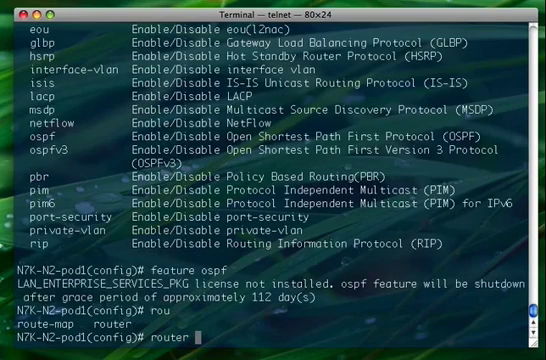
Enter router ospf 1 and apply message-digest authentication to area 0.
{"action": "type", "text": "ospf"}
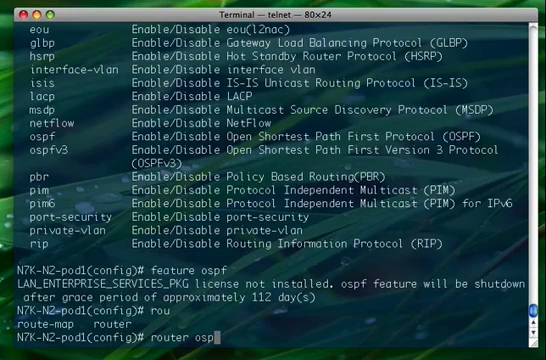
{"action": "type", "text": "1"}
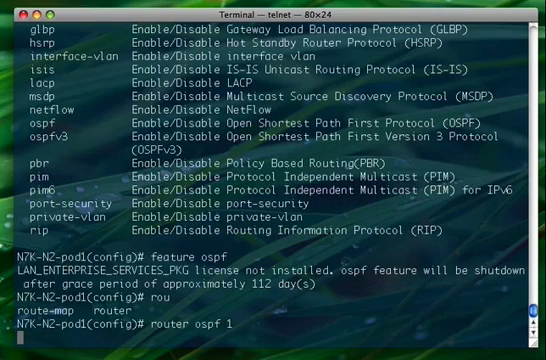
{"action": "key", "text": "Return"}
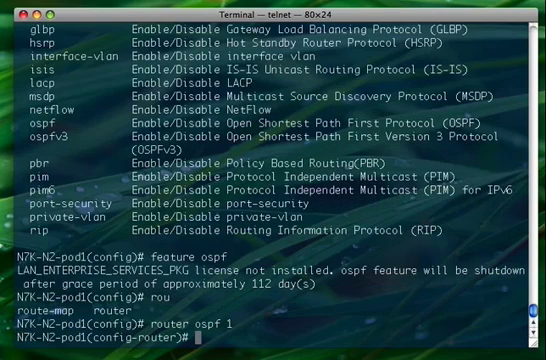
{"action": "type", "text": "area"}
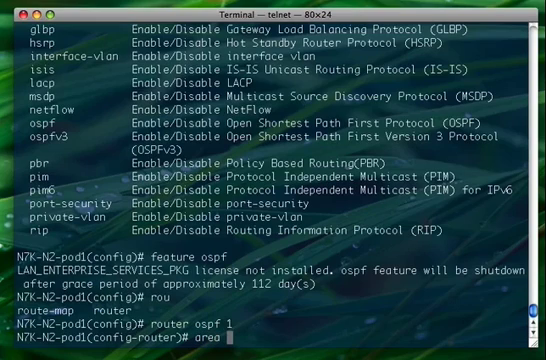
{"action": "type", "text": "0 authentication"}
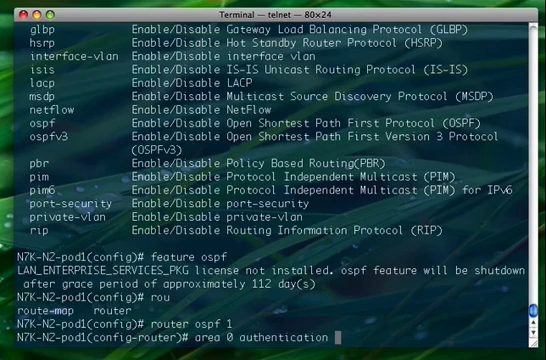
{"action": "type", "text": "me"}
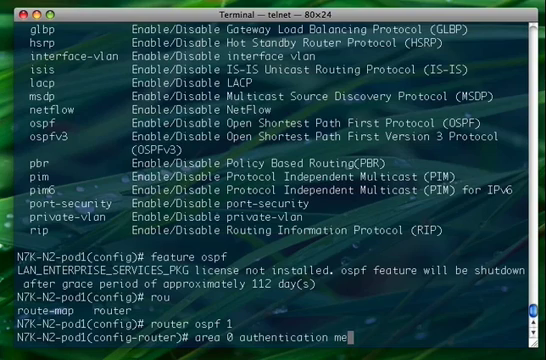
{"action": "key", "text": "Return"}
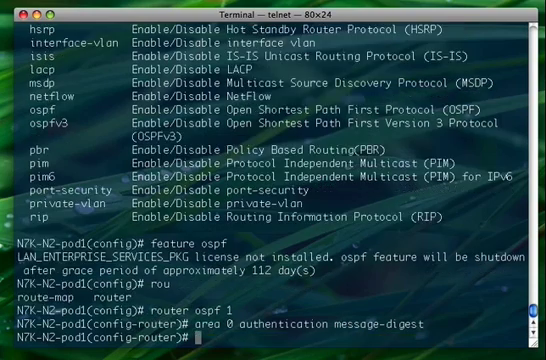
Set the OSPF auto-cost reference-bandwidth to 1000000, then begin and erase an 'int' command.
{"action": "type", "text": "auto-cost"}
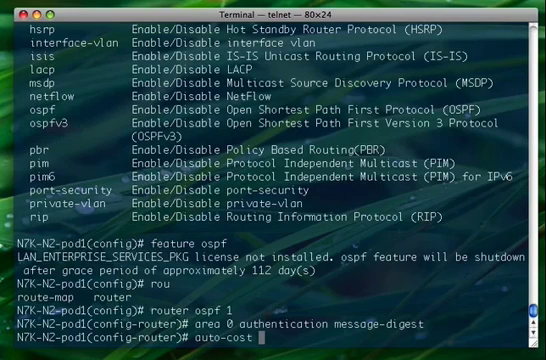
{"action": "type", "text": "r"}
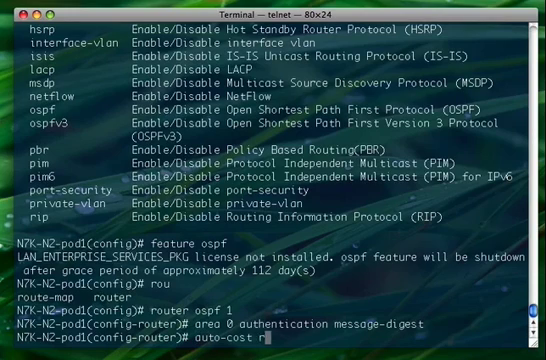
{"action": "type", "text": "eference-bandwidth"}
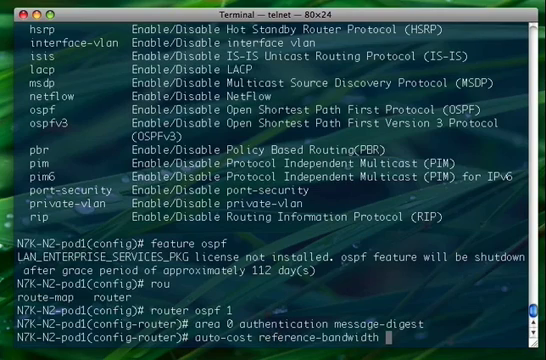
{"action": "type", "text": "1000"}
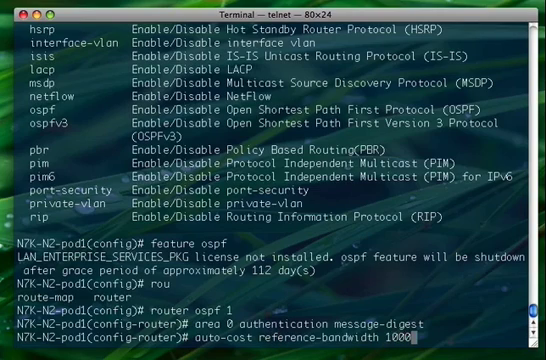
{"action": "key", "text": "Return"}
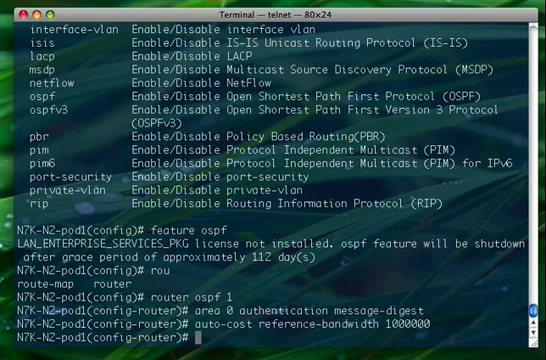
{"action": "type", "text": "int"}
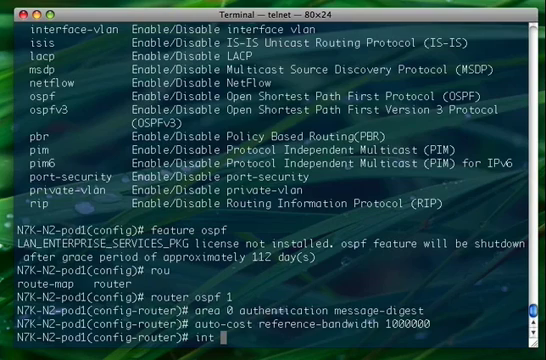
{"action": "key", "text": "BackSpace"}
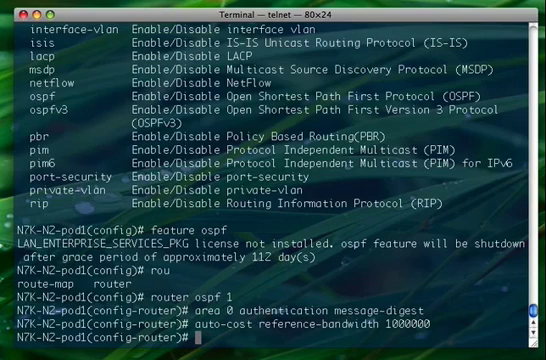